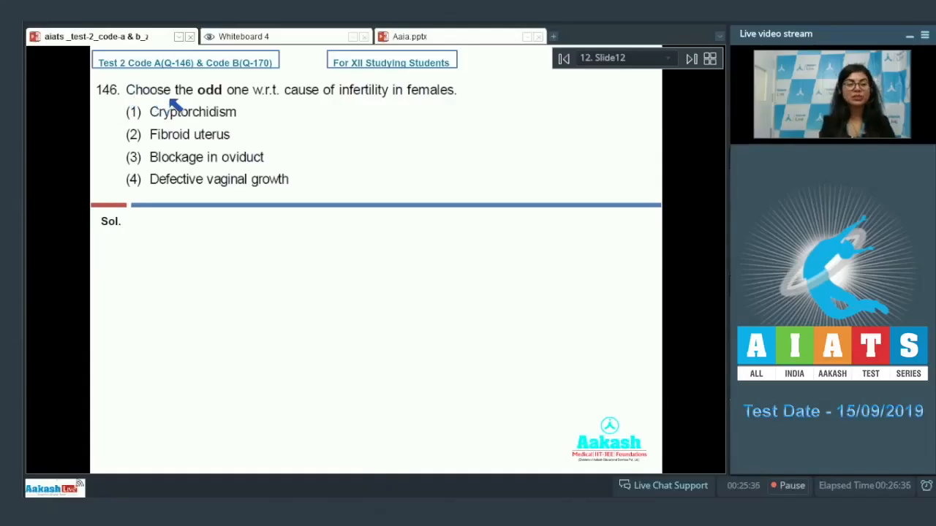
mouse_move(387, 103)
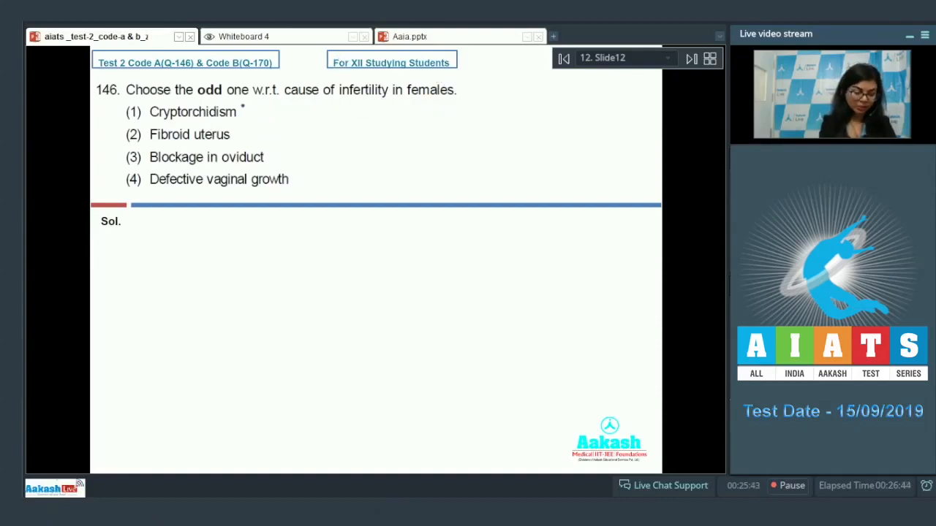
- Write 'males' beside Cryptorchidism, circle it, tick option 1 and bracket options 2–4 as physical abnormalities
drag(242, 114, 289, 114)
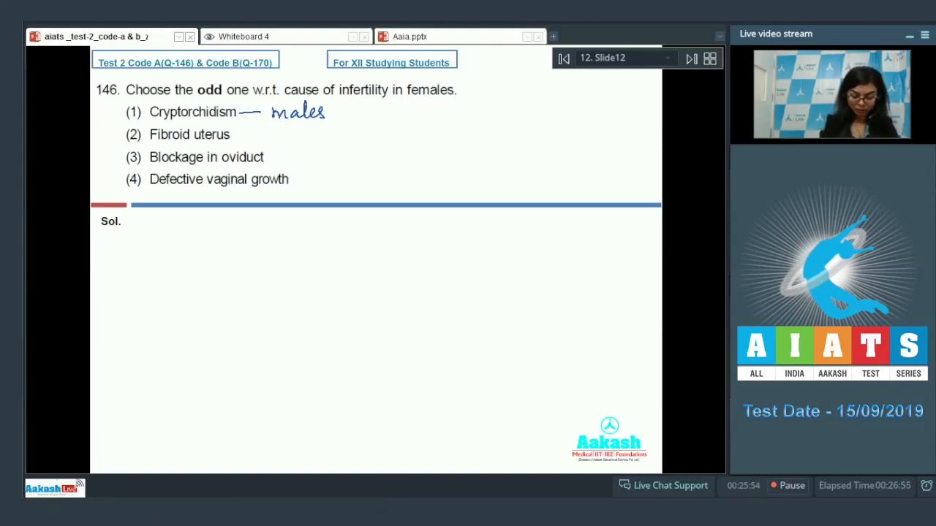
drag(263, 114, 344, 117)
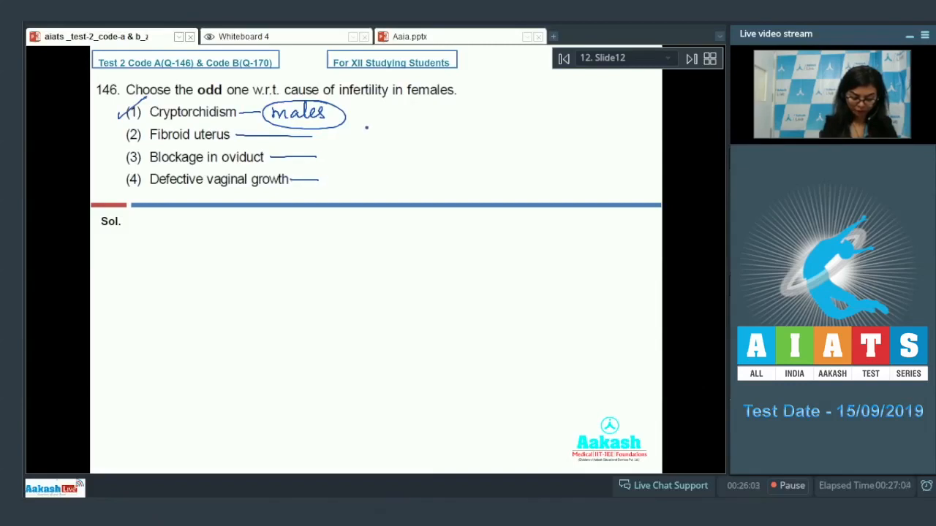
drag(329, 147, 380, 178)
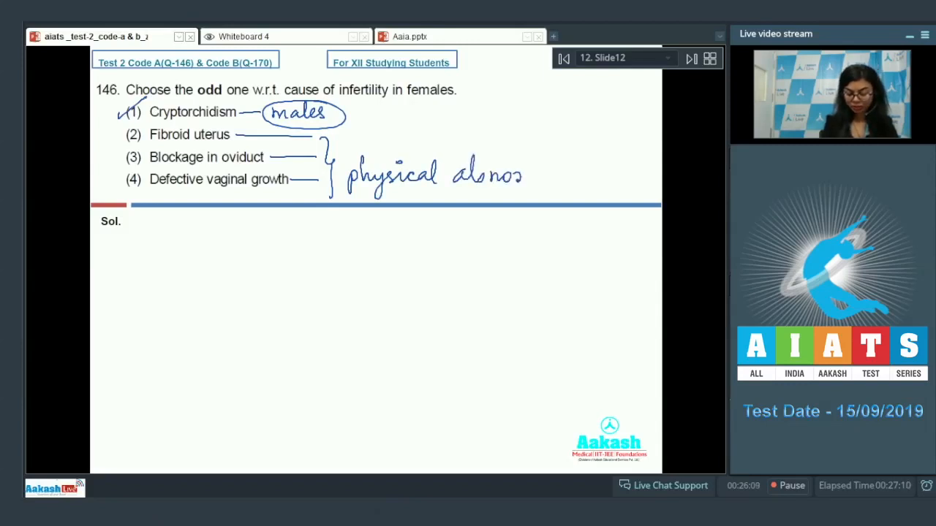
mouse_move(563, 174)
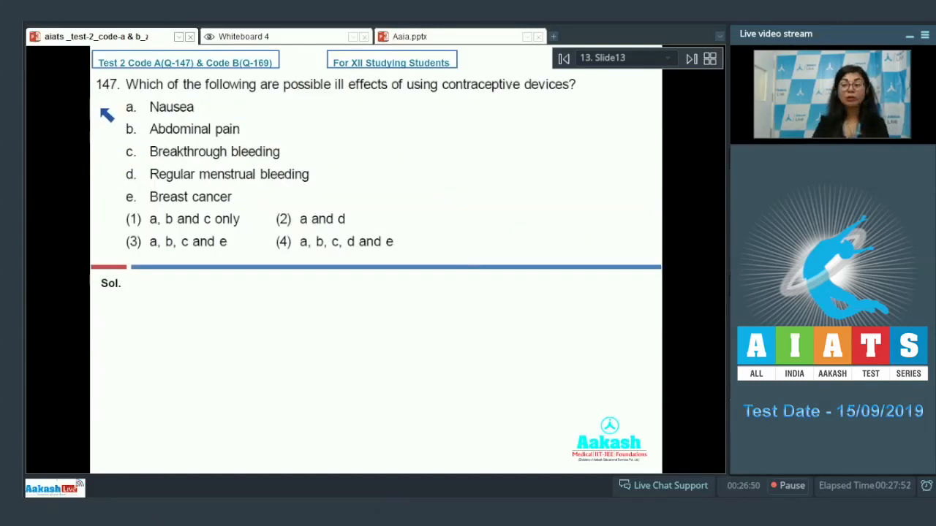
mouse_move(333, 100)
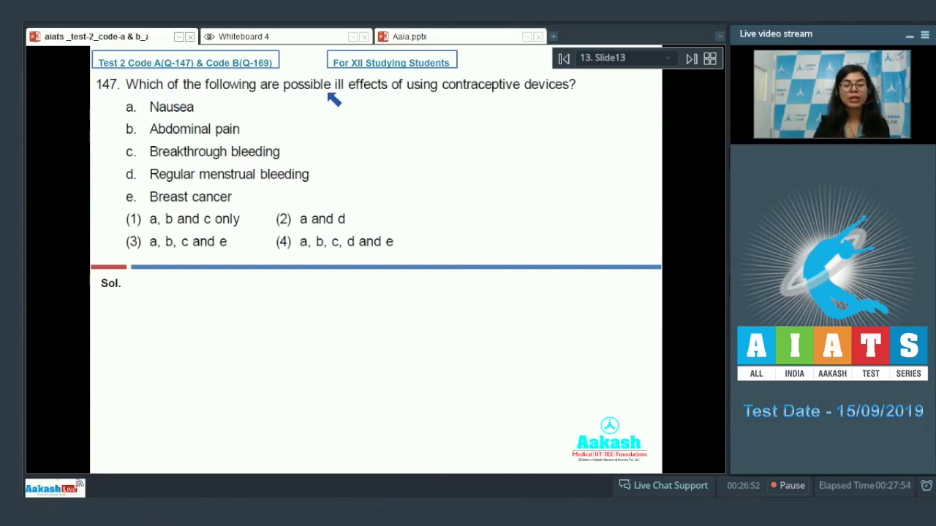
mouse_move(510, 99)
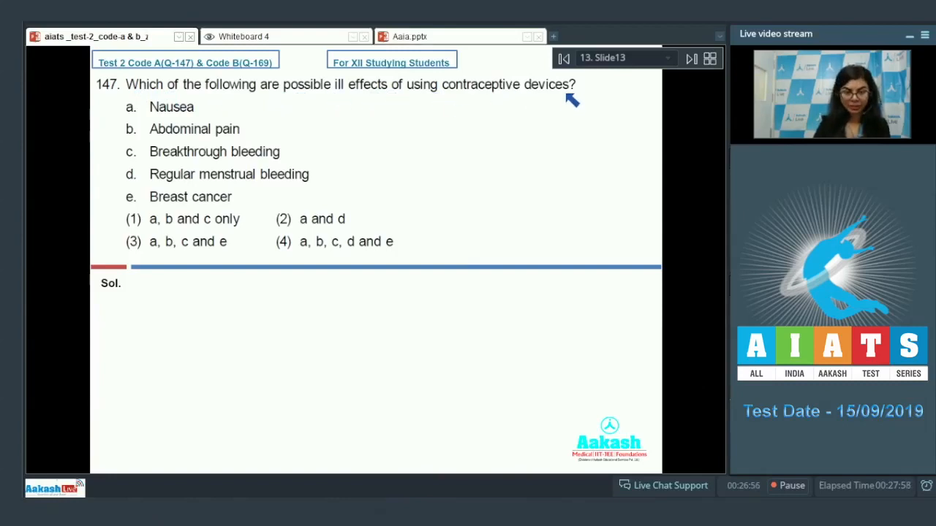
mouse_move(529, 149)
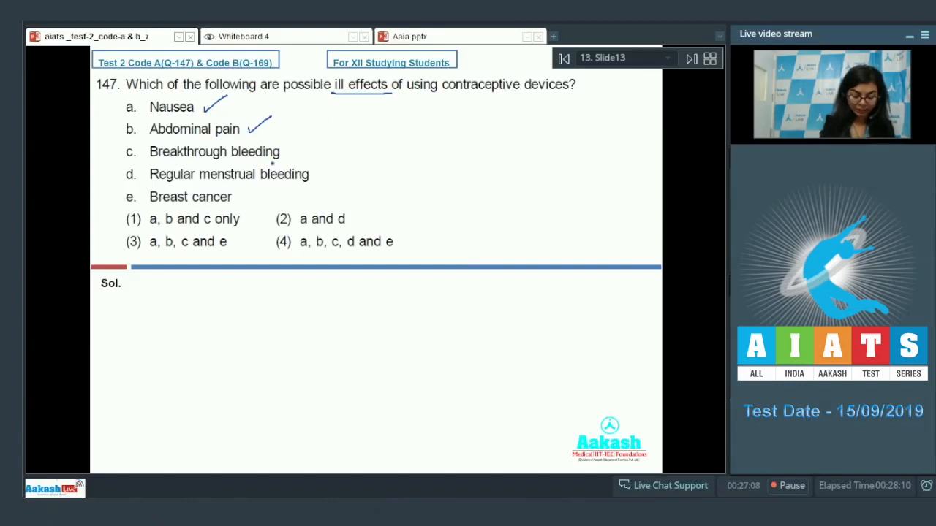
- Tick breakthrough bleeding and breast cancer, correct regular to 'Irregular', and box option (3) with Ans-(3)
drag(285, 158, 305, 144)
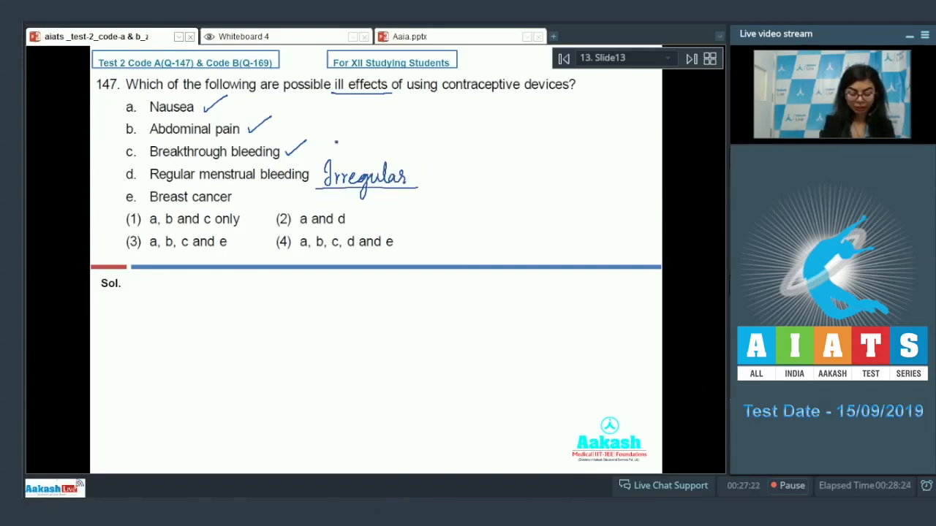
drag(468, 99, 534, 95)
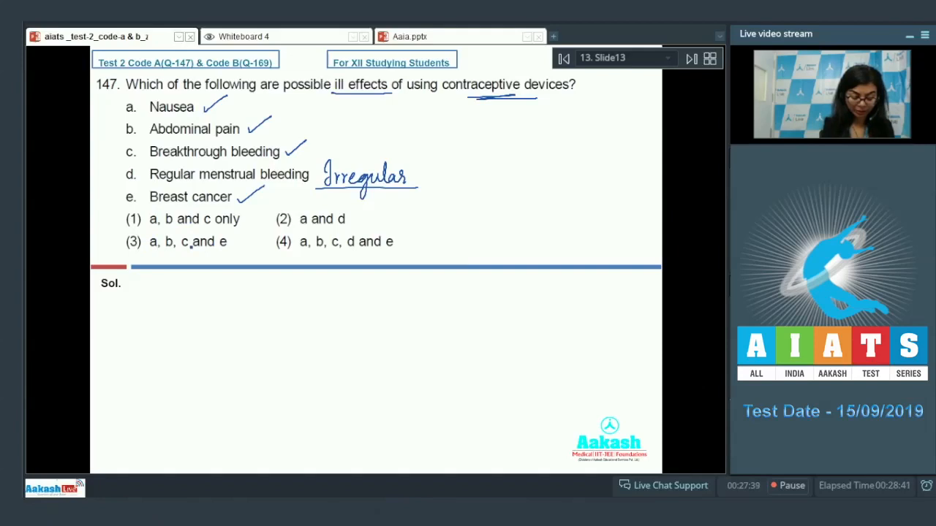
drag(110, 234, 249, 250)
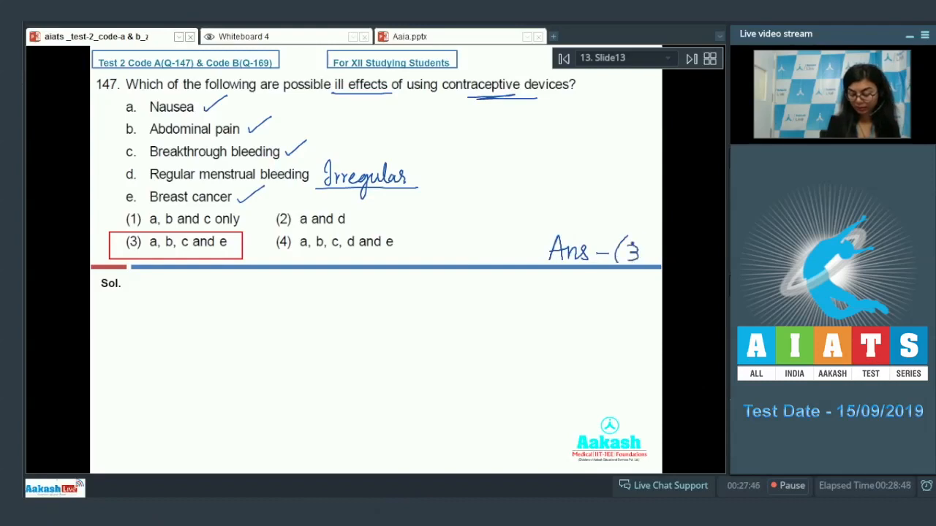
- Go to question 148 and write GIFT/ZIFT full forms labelled in vivo and in vitro
click(690, 58)
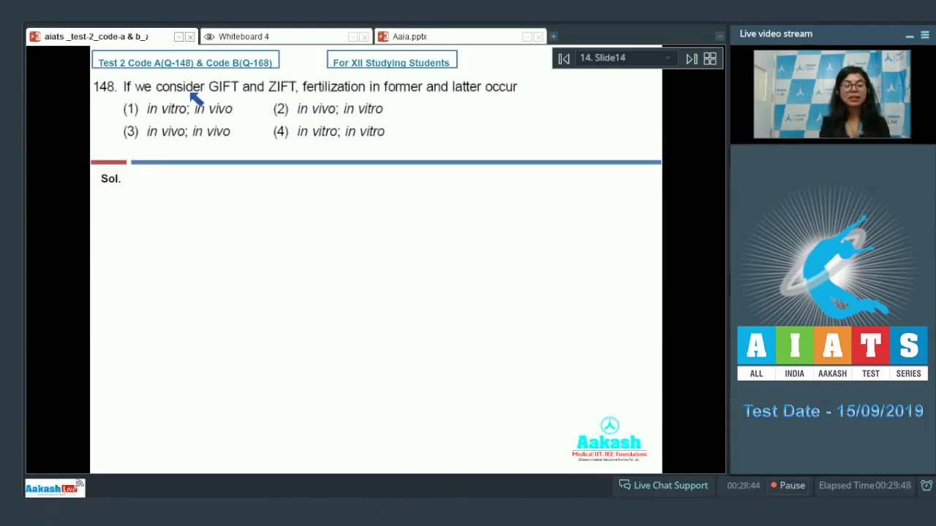
mouse_move(333, 102)
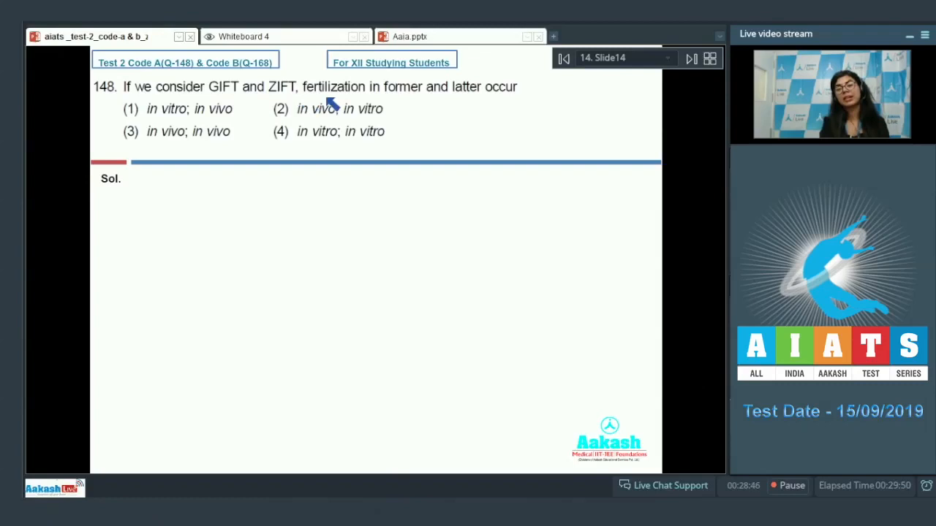
mouse_move(504, 103)
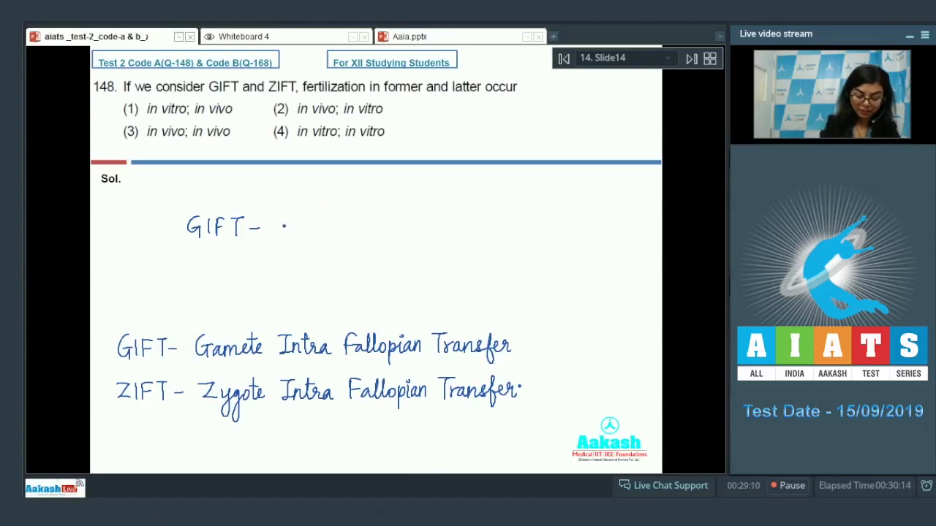
text(in vivo)
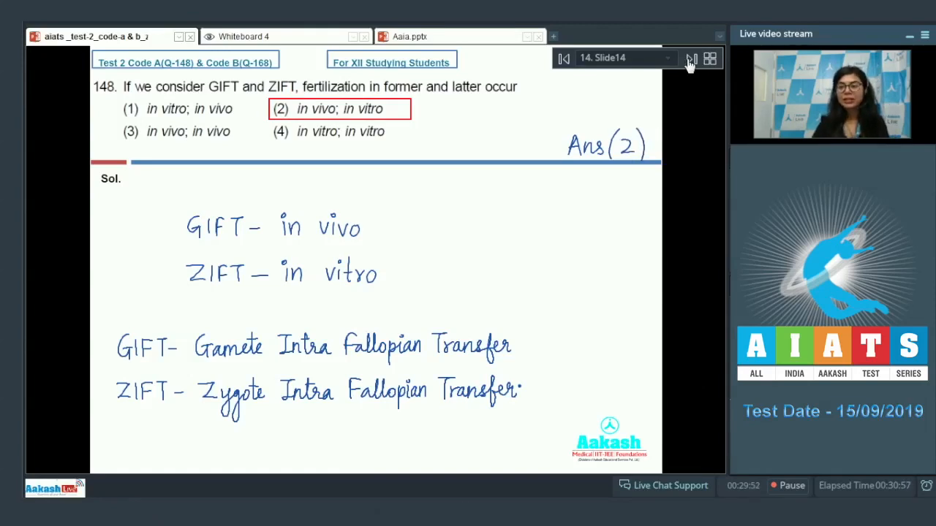
- Go to question 149 and handwrite 'Lemur — Spotted cuscus' under Sol
click(690, 59)
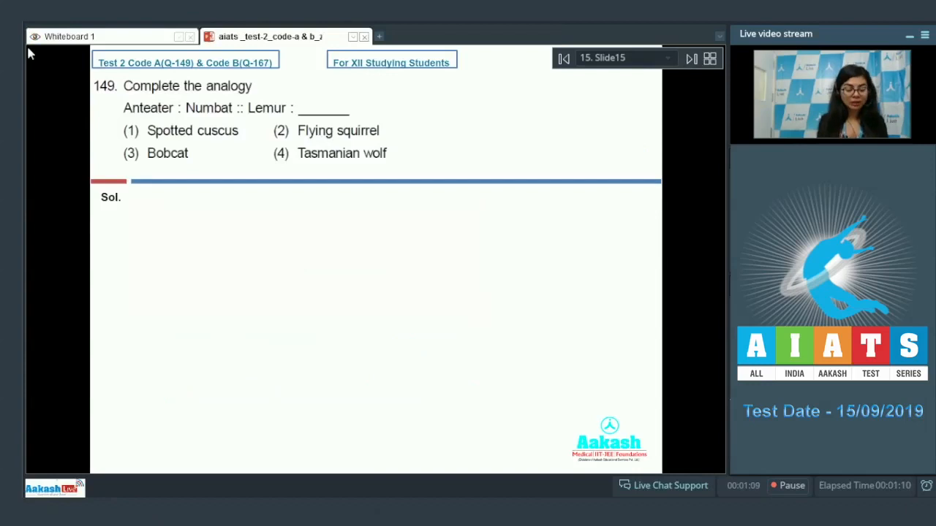
mouse_move(251, 110)
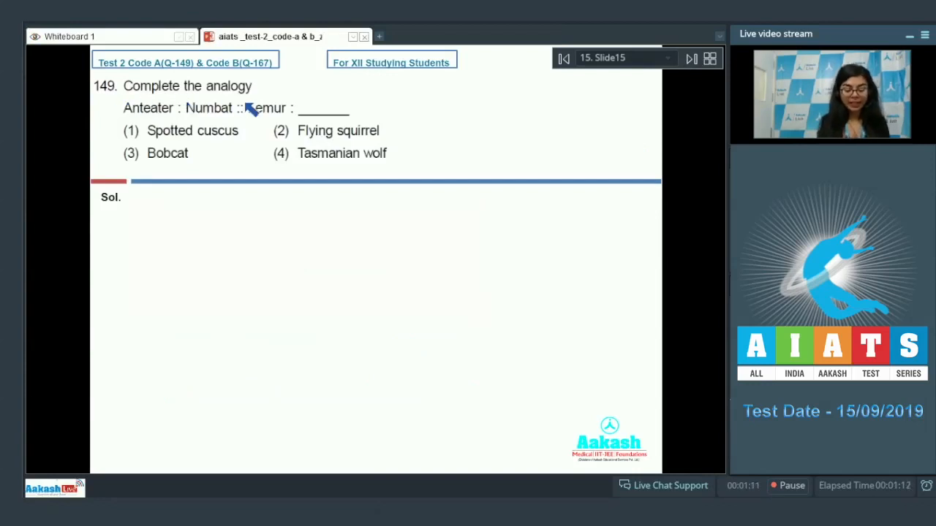
mouse_move(232, 120)
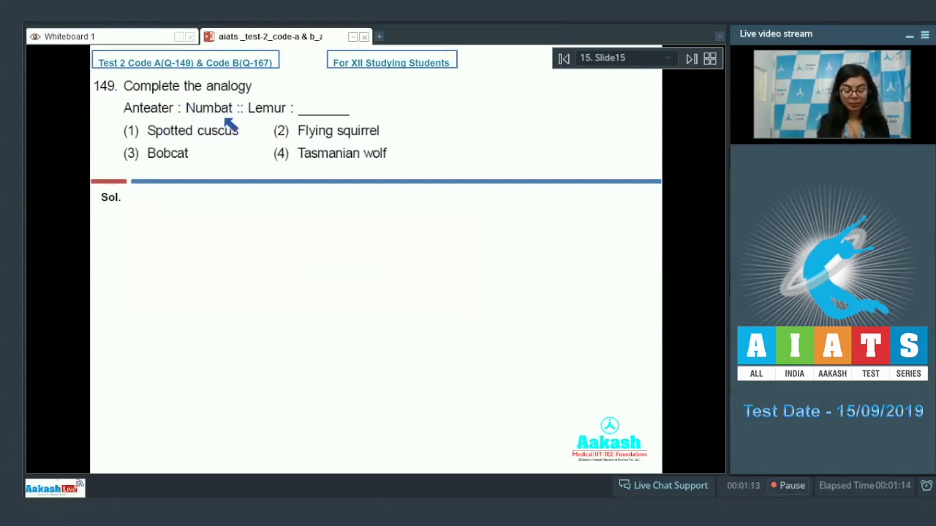
mouse_move(328, 123)
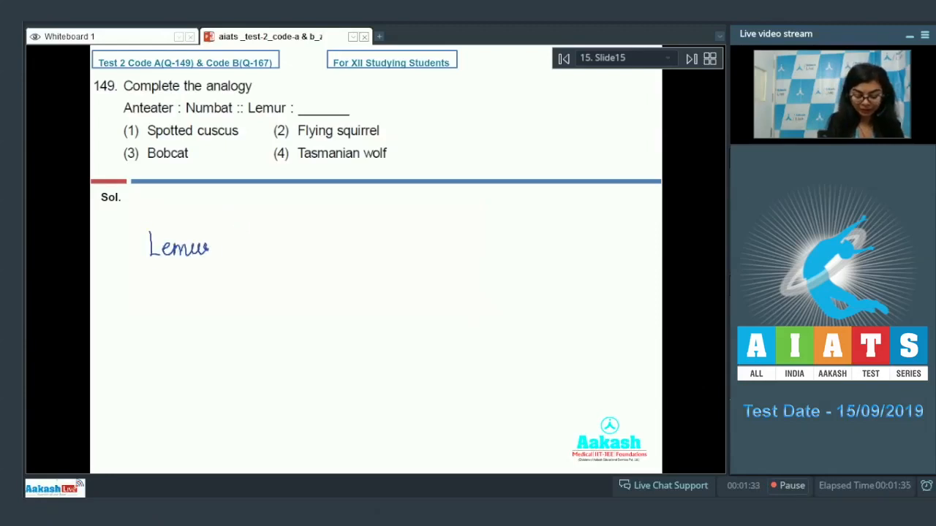
drag(220, 251, 260, 250)
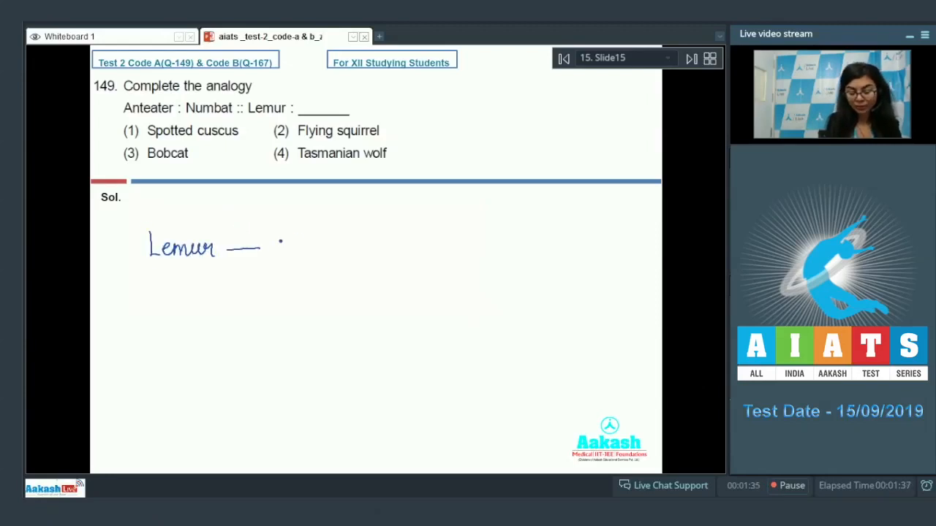
drag(267, 252, 315, 252)
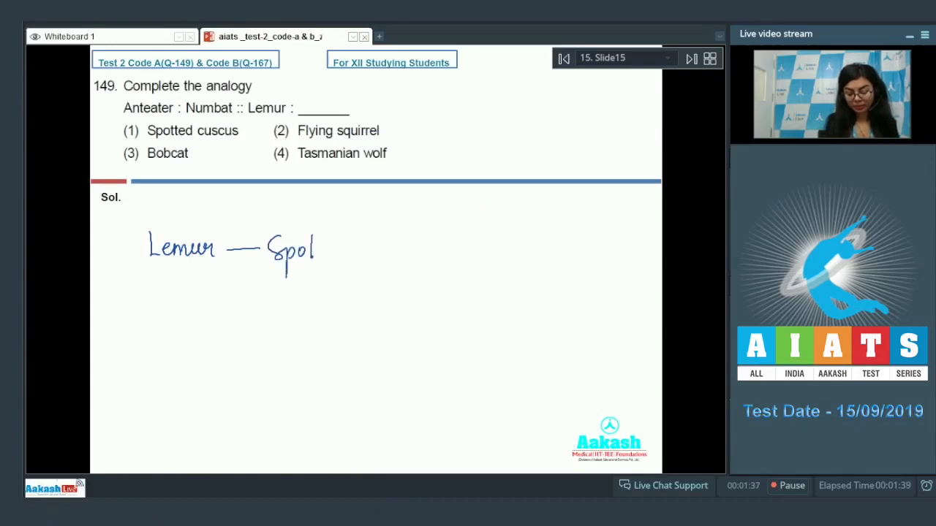
text(Spotted cuscus)
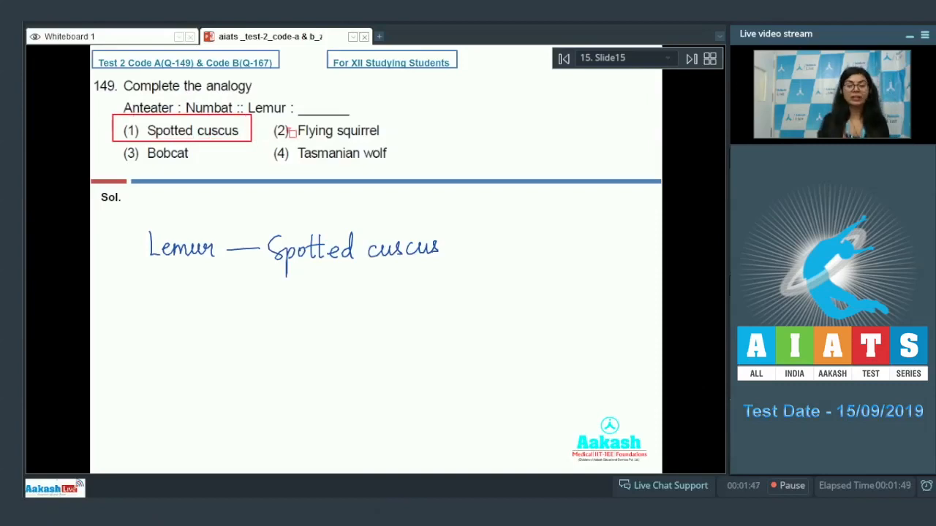
mouse_move(24, 73)
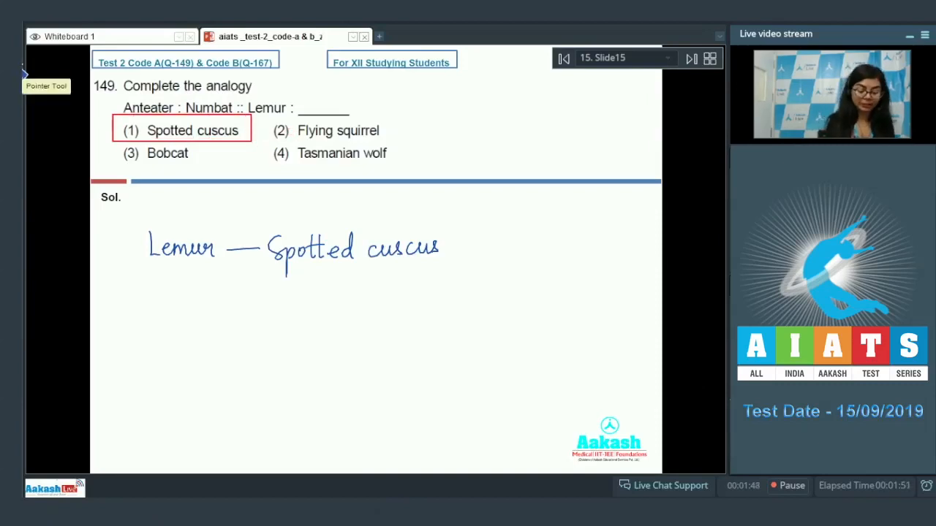
mouse_move(398, 271)
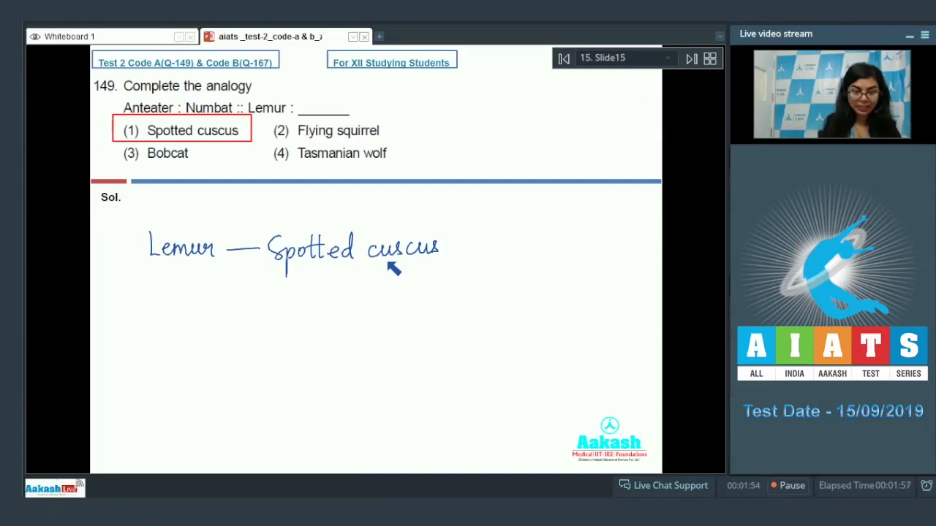
mouse_move(358, 154)
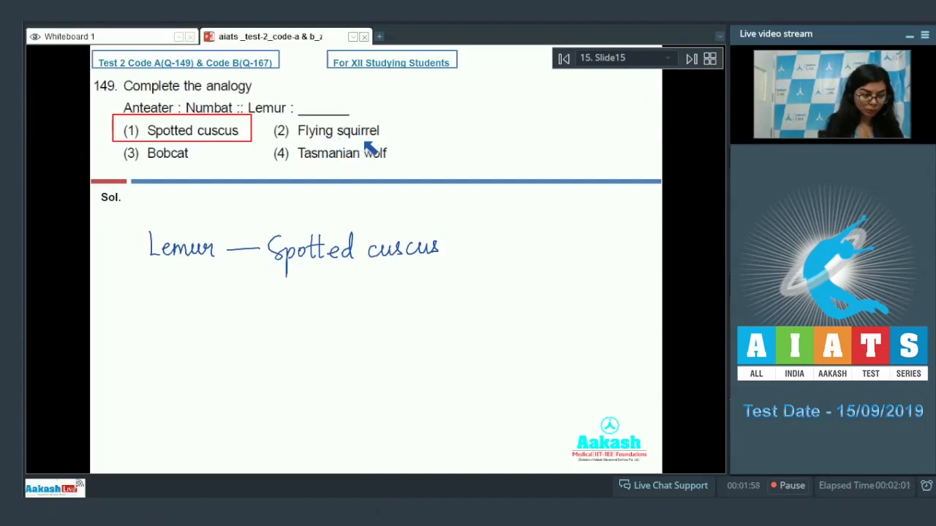
mouse_move(201, 175)
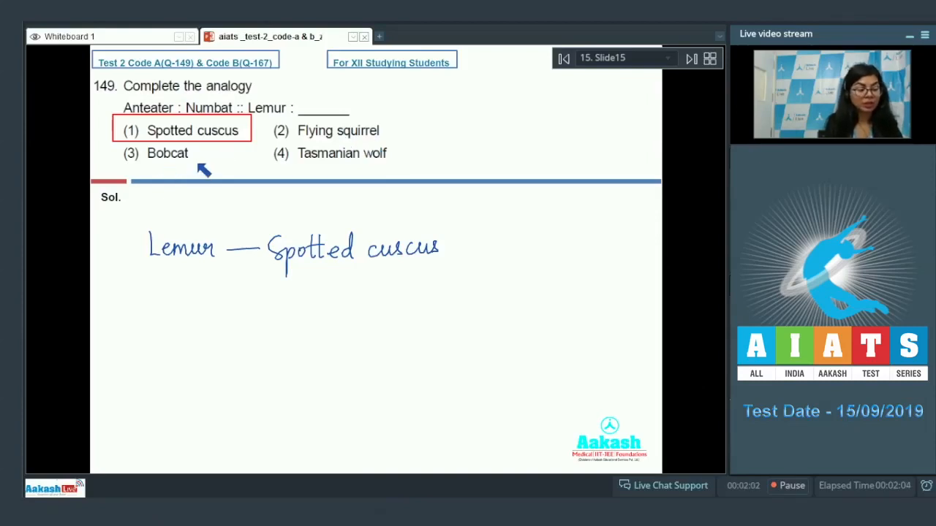
mouse_move(392, 166)
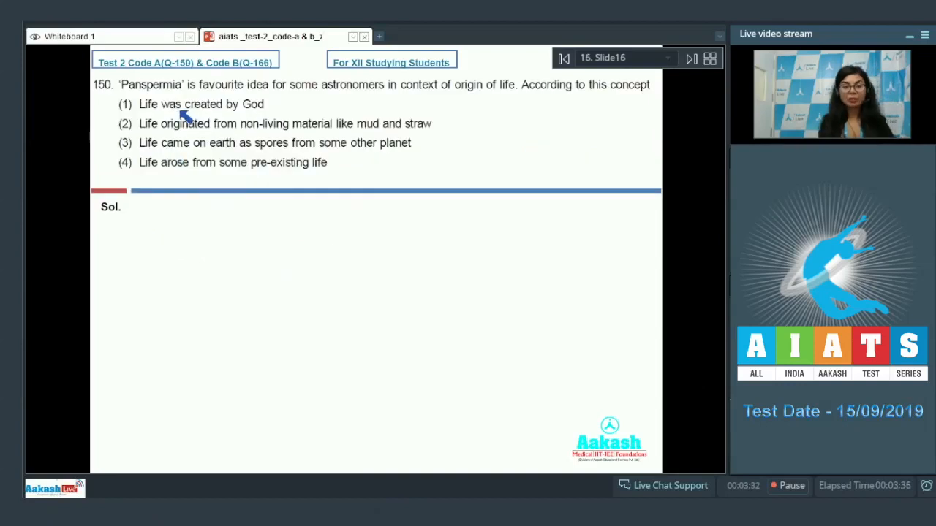
mouse_move(249, 103)
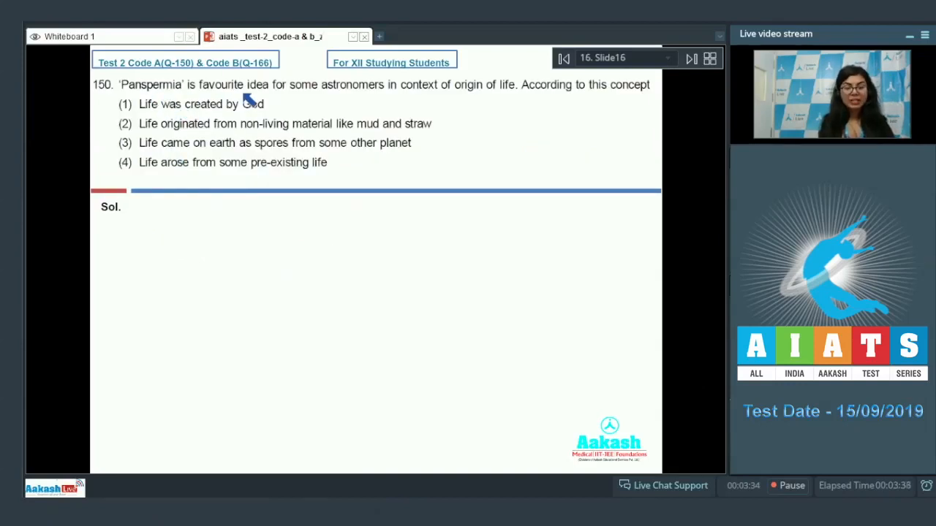
mouse_move(412, 102)
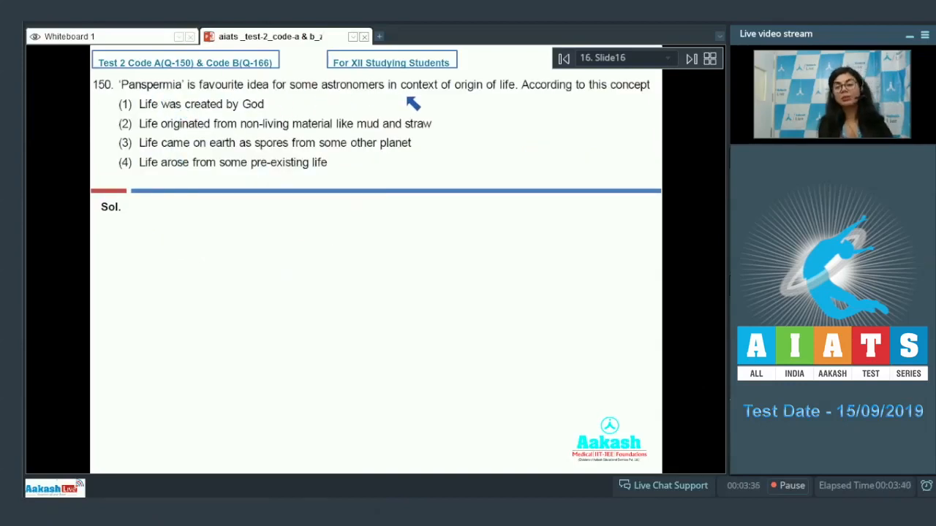
mouse_move(568, 99)
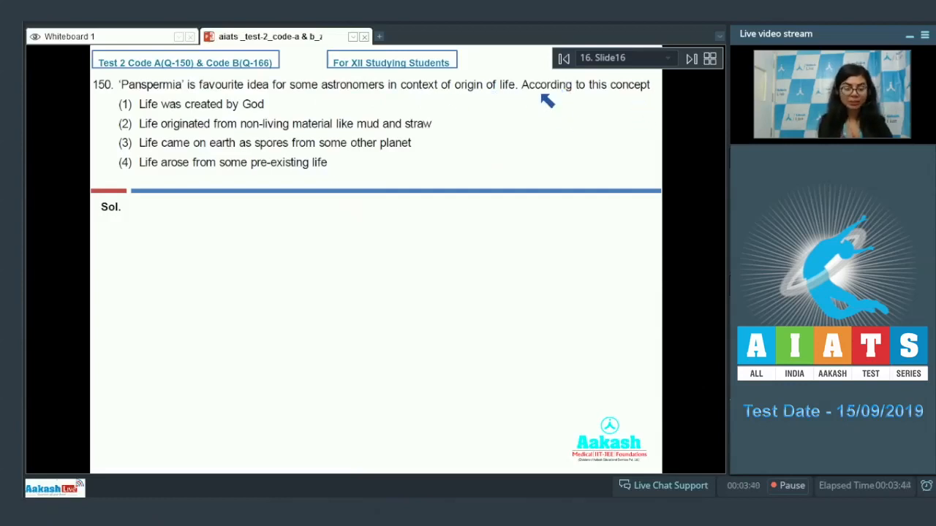
mouse_move(29, 81)
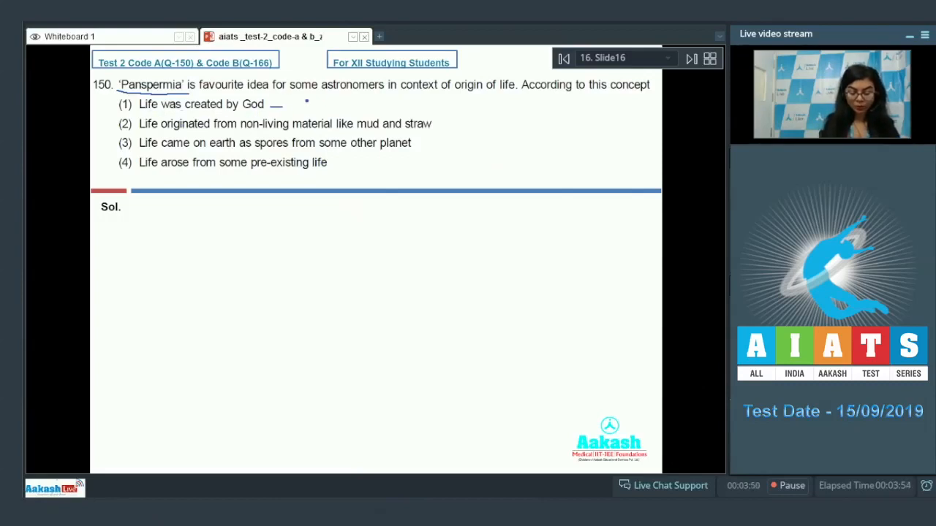
- Underline Panspermia, label option 2 Spontaneous generation and mark it wrong, label option 3 PANSPERMIA
drag(293, 105, 316, 106)
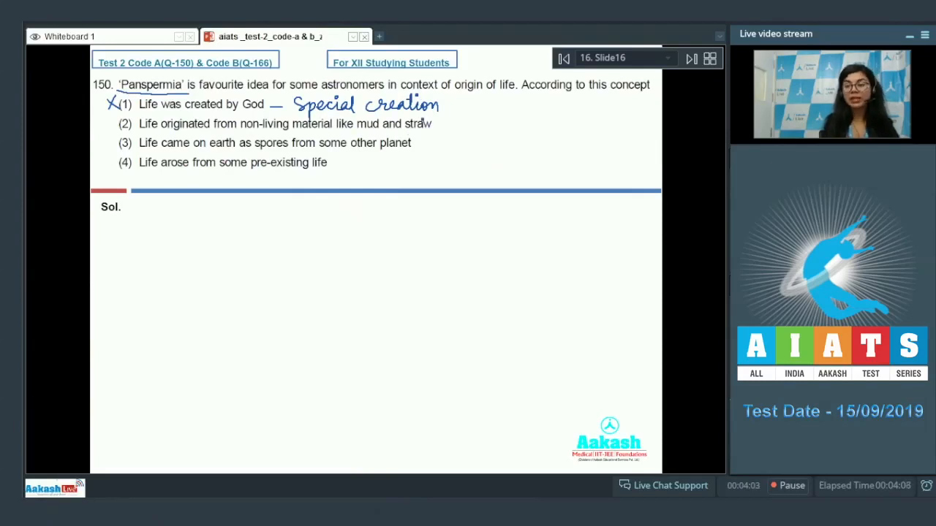
drag(439, 123, 461, 123)
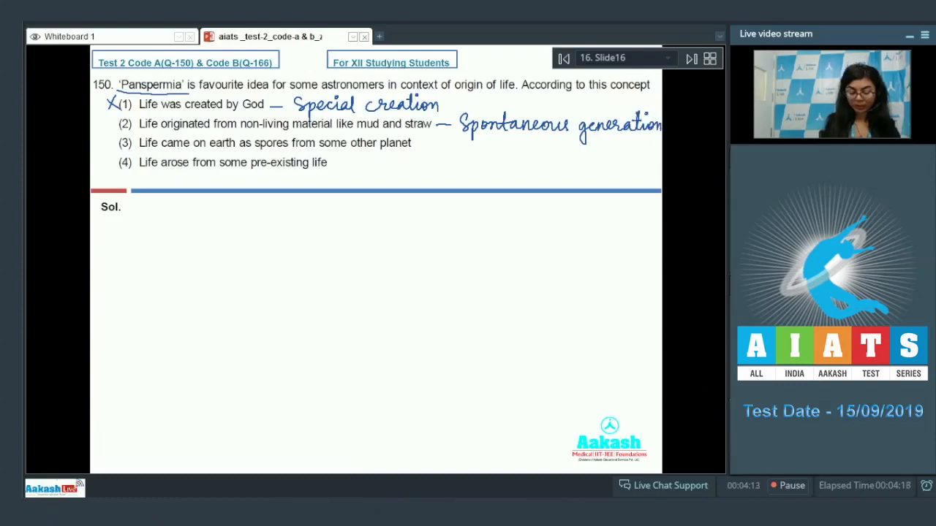
click(109, 123)
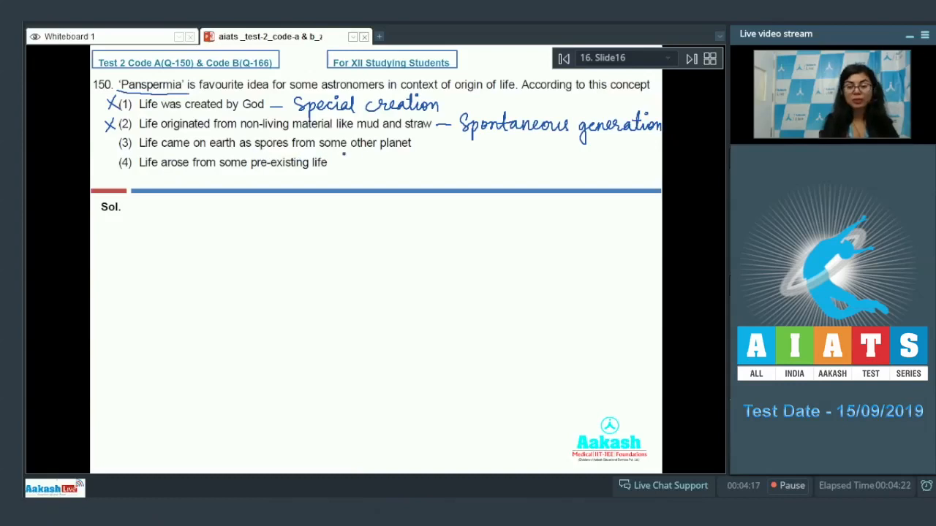
drag(412, 144, 427, 144)
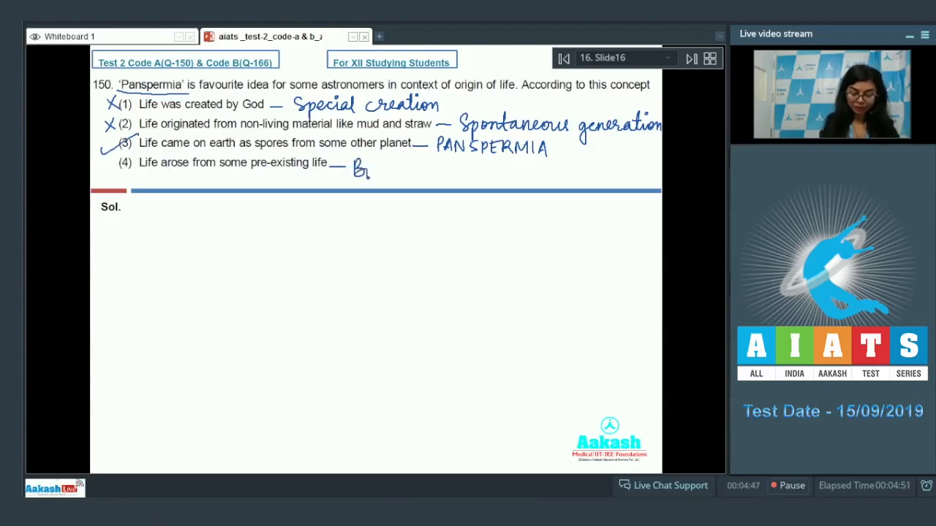
- Label option 4 Biogenesis, write (Ans – 3) below the options and box option (3)
text(Biogenesis)
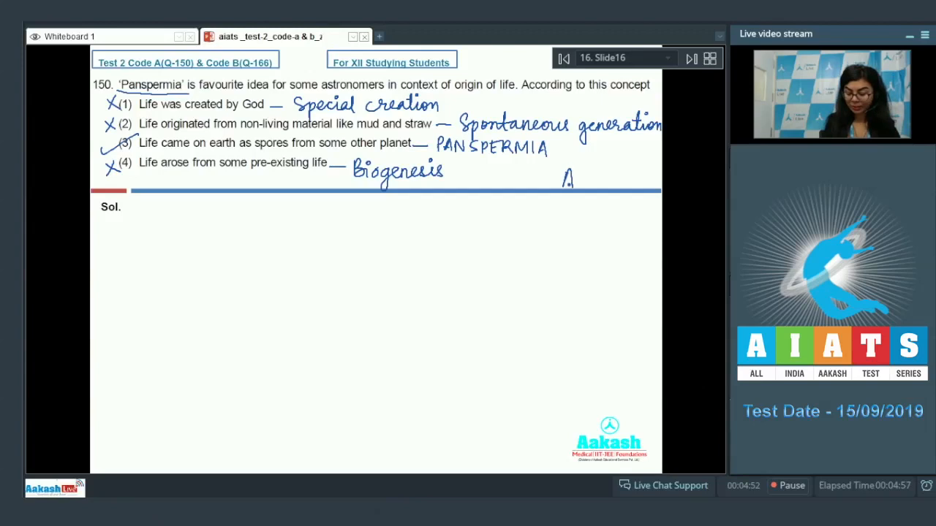
drag(570, 178, 622, 178)
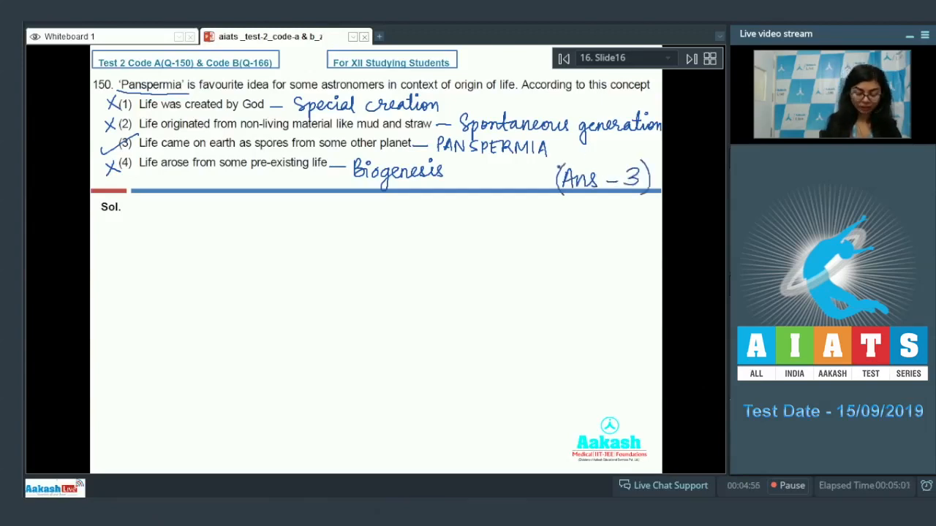
drag(112, 137, 427, 152)
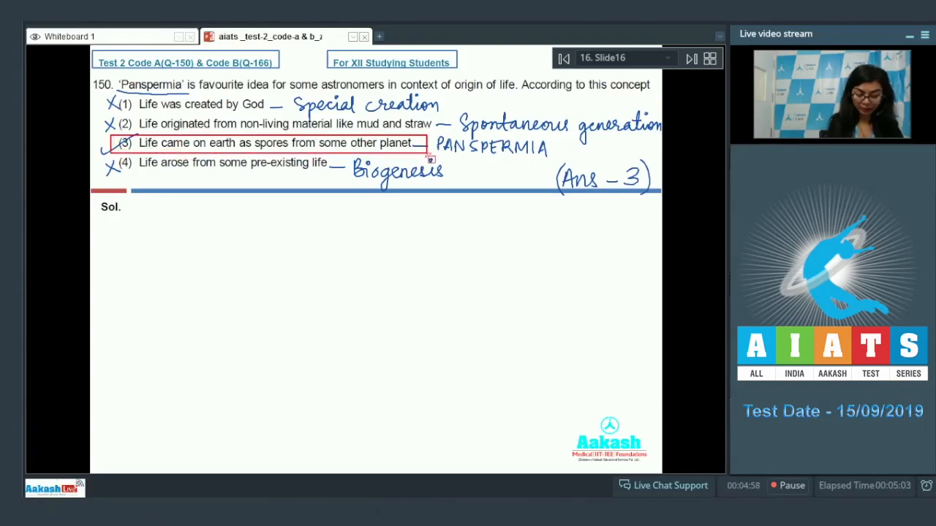